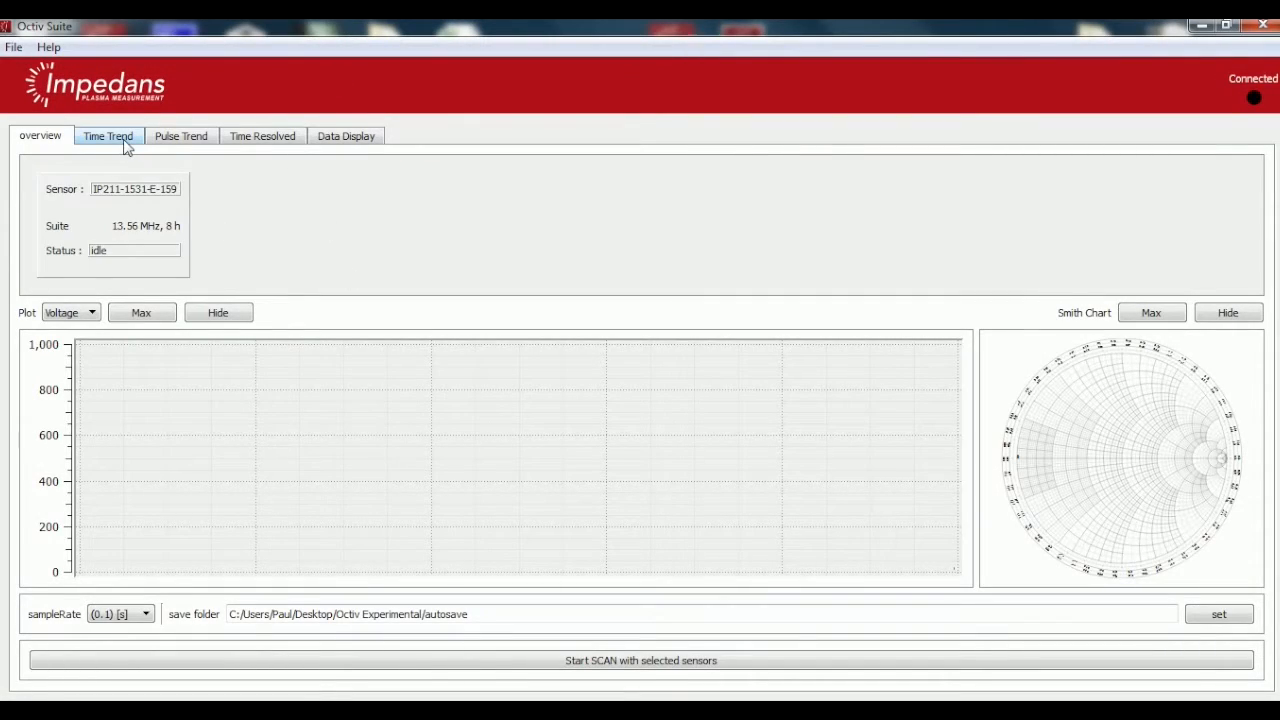
Nickname the first sensor Load.
click(108, 136)
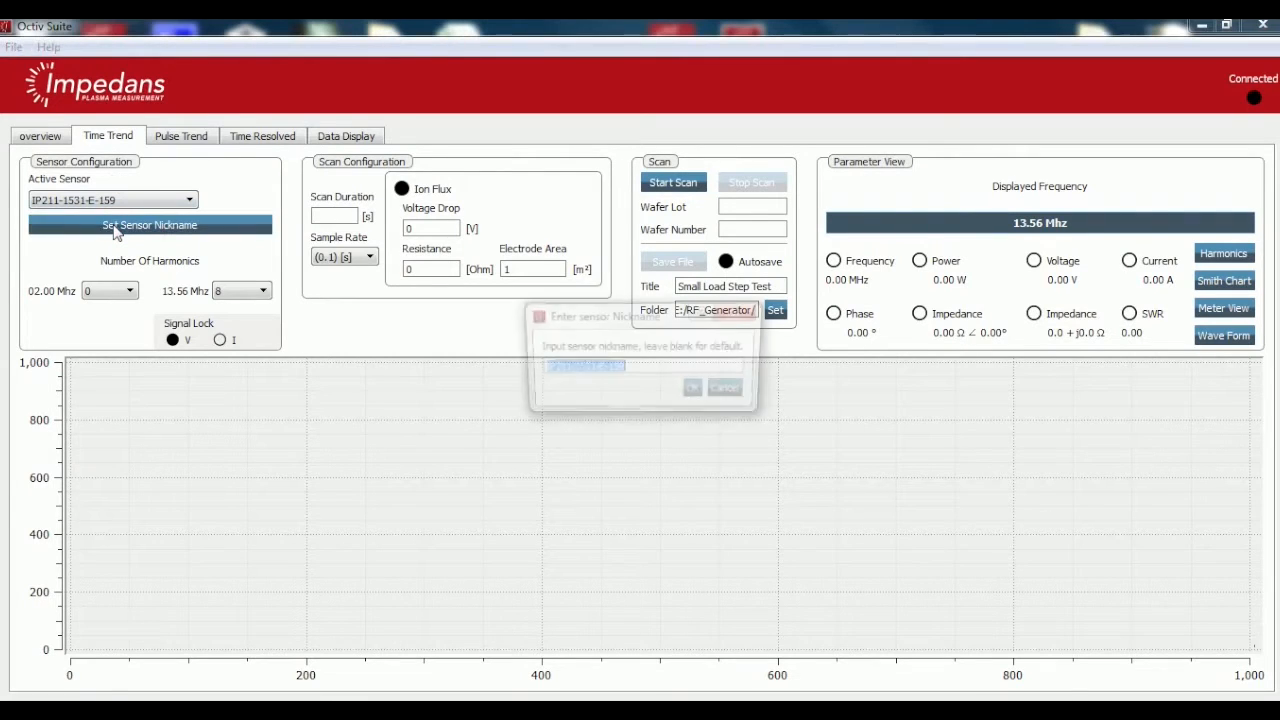
text(Load)
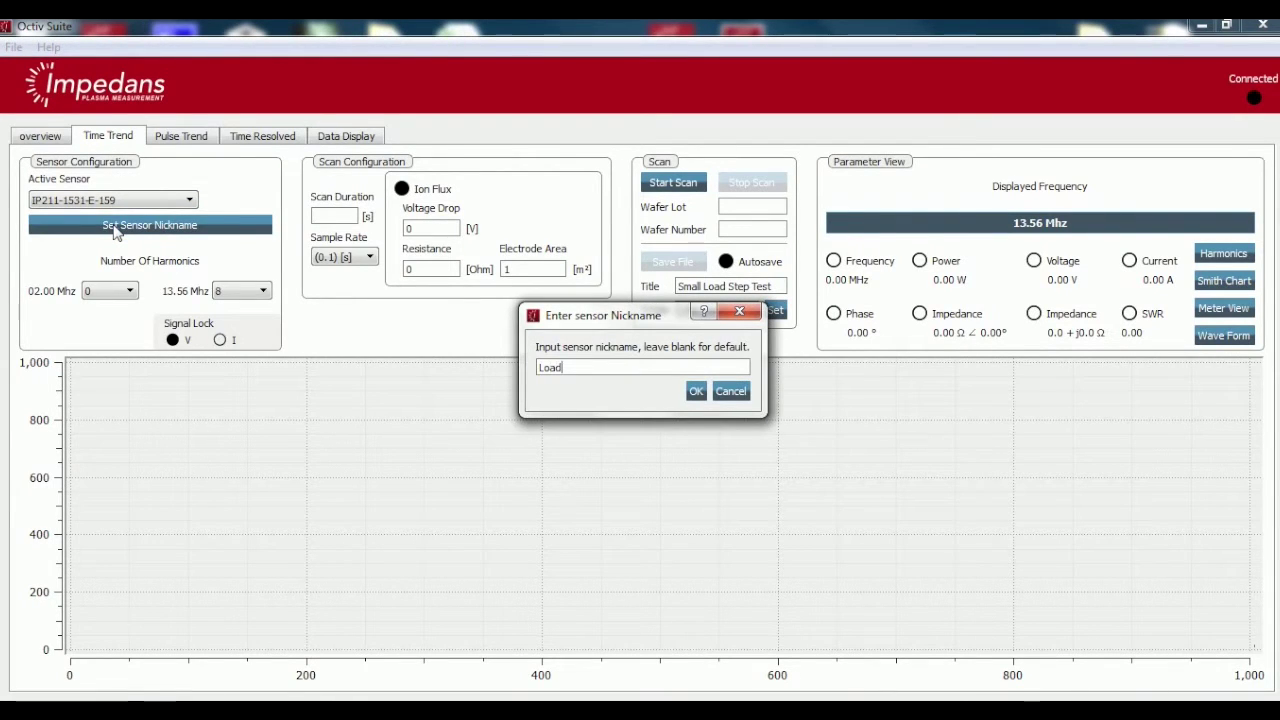
click(696, 390)
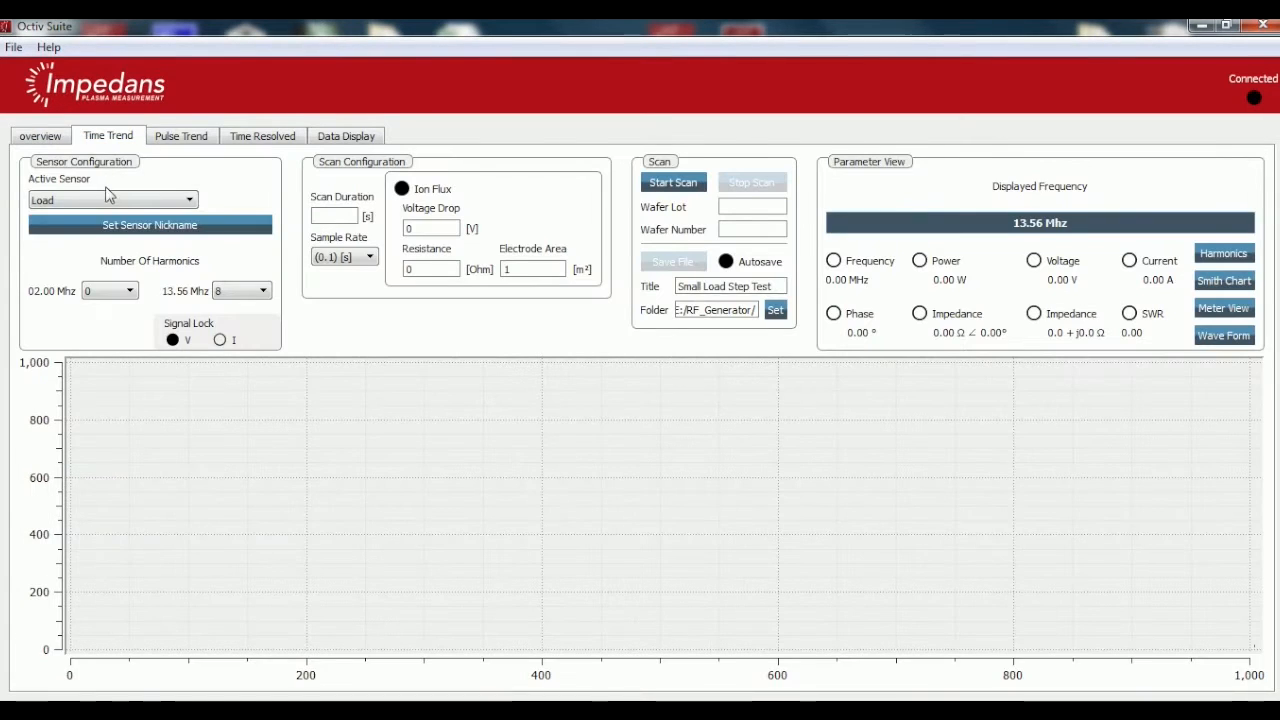
Switch to the second connected sensor and nickname it Generator.
click(188, 200)
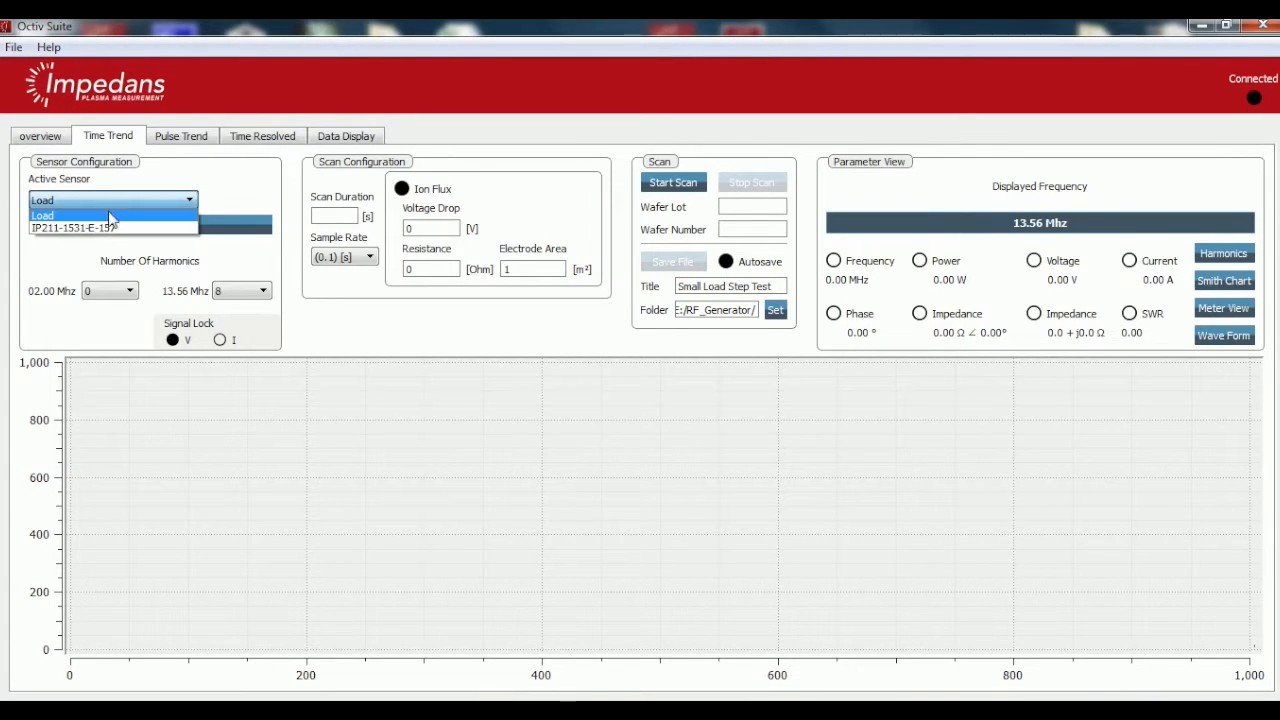
click(112, 228)
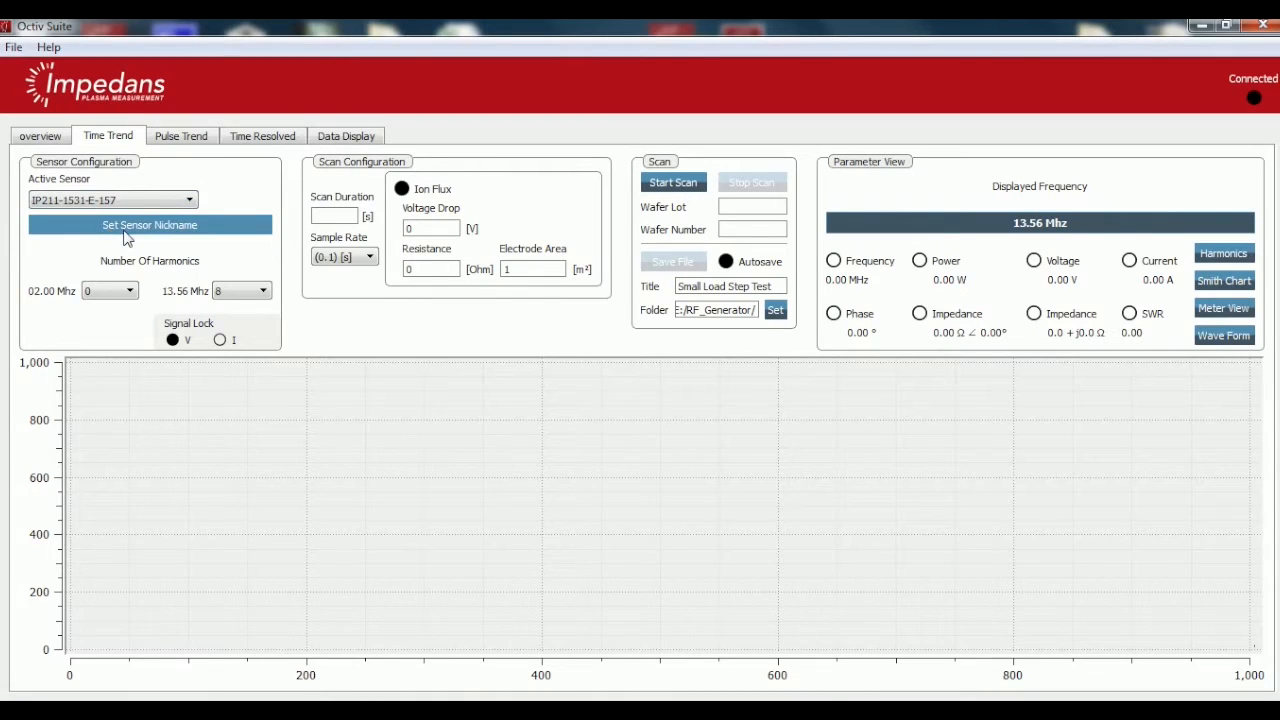
click(148, 224)
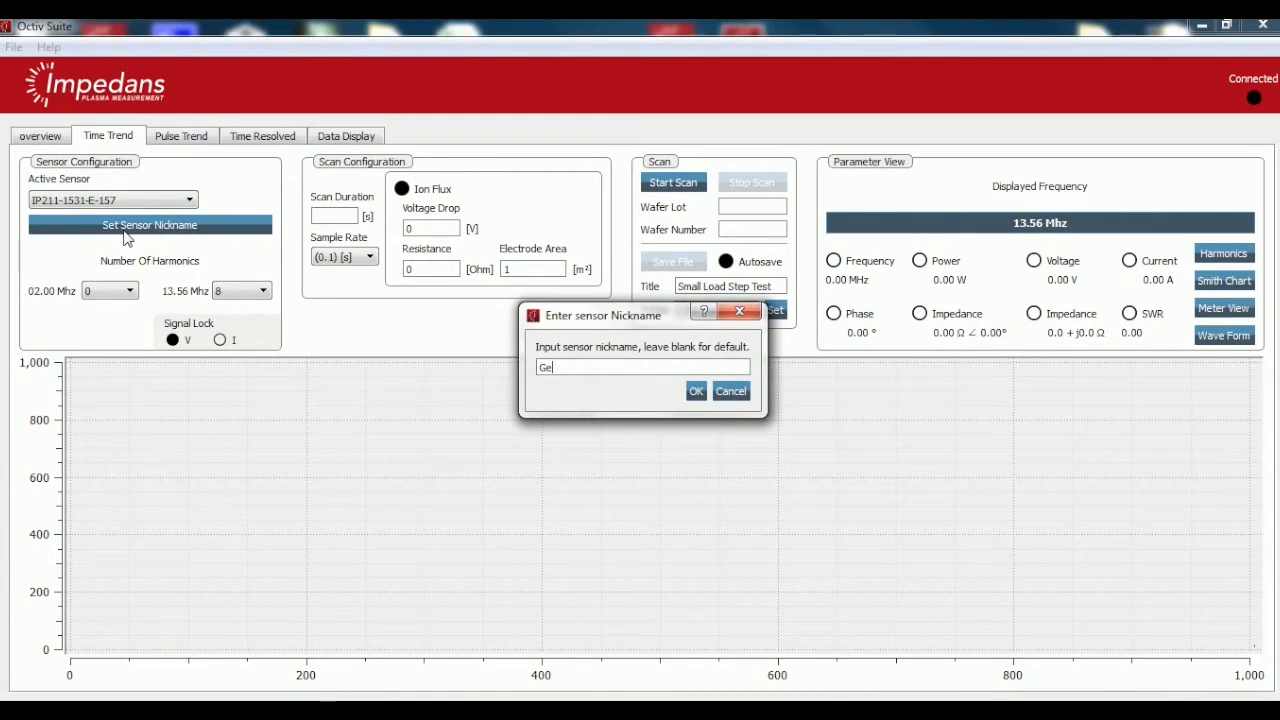
text(nerator)
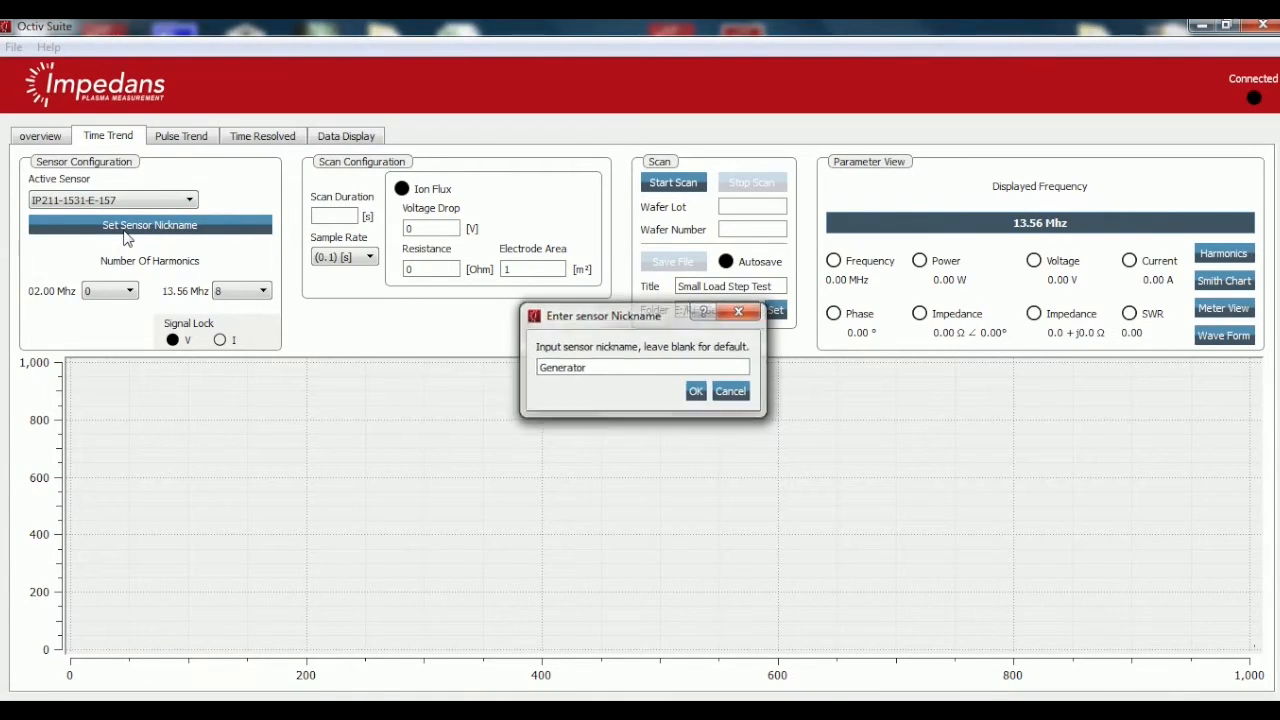
click(696, 390)
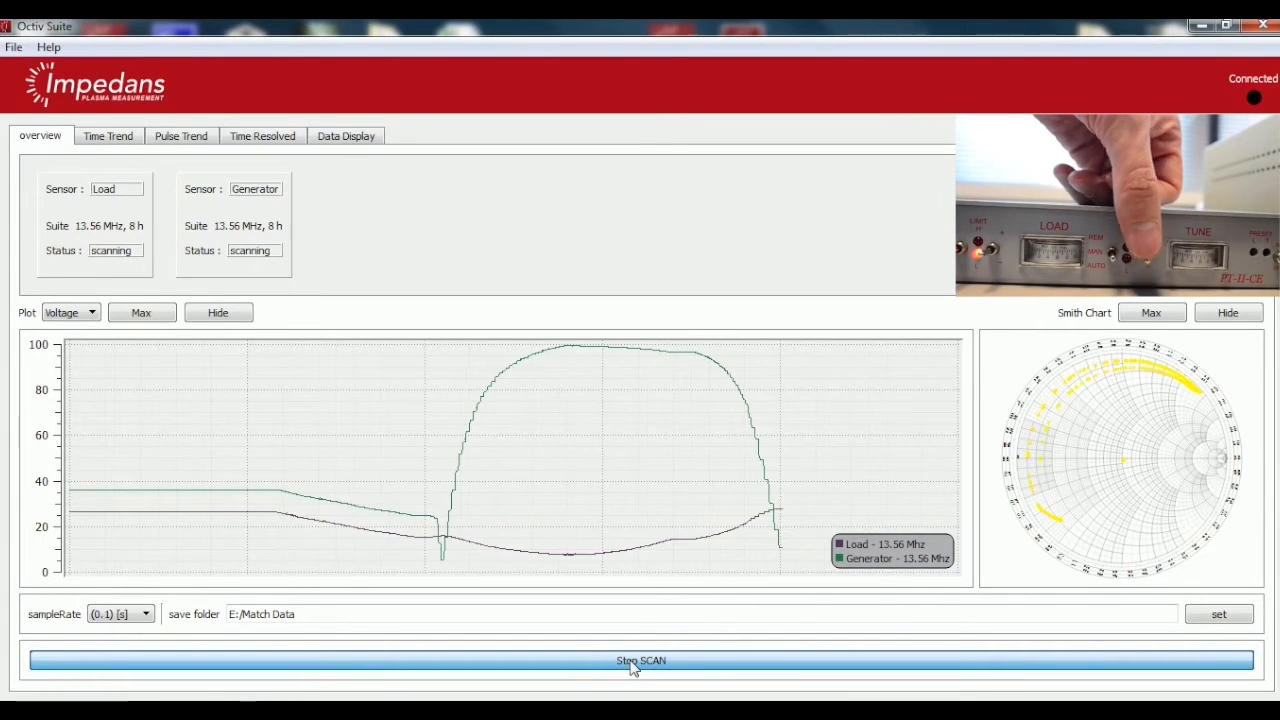
Stop the running scan of the Load and Generator sensors.
click(344, 136)
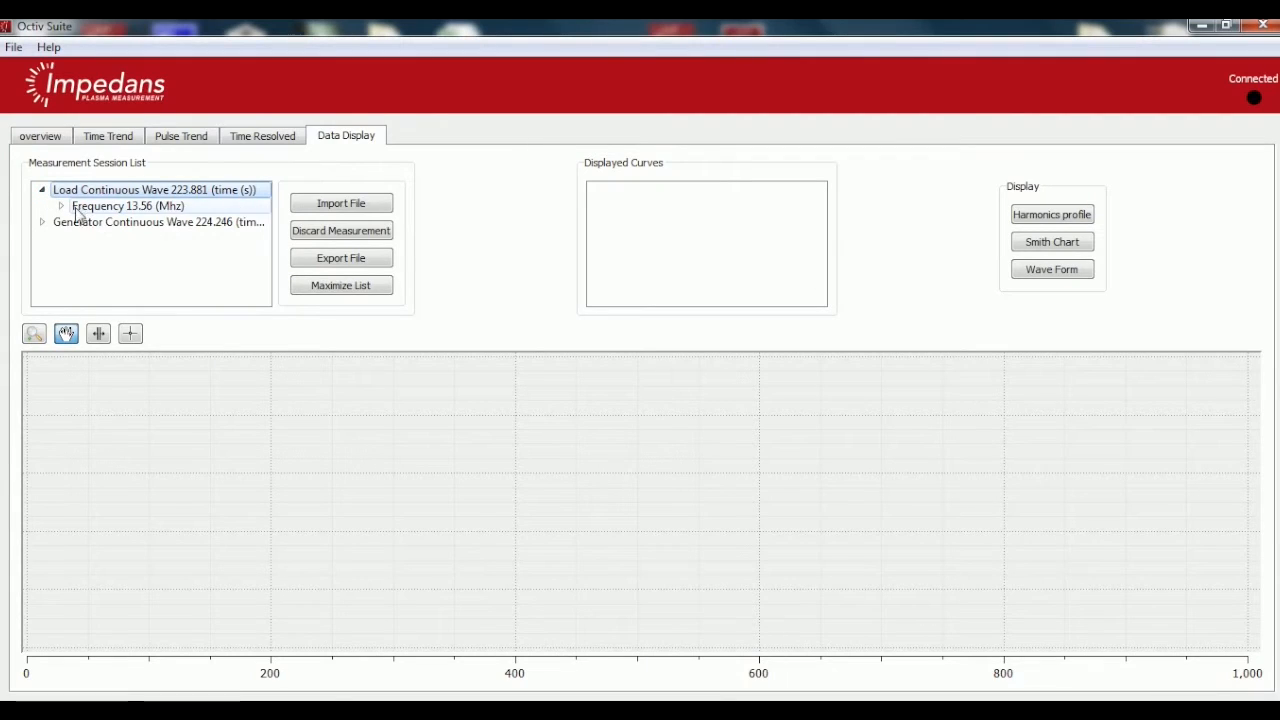
Overlay the Load and Generator 13.56 MHz Power curves and show their Smith chart.
click(60, 206)
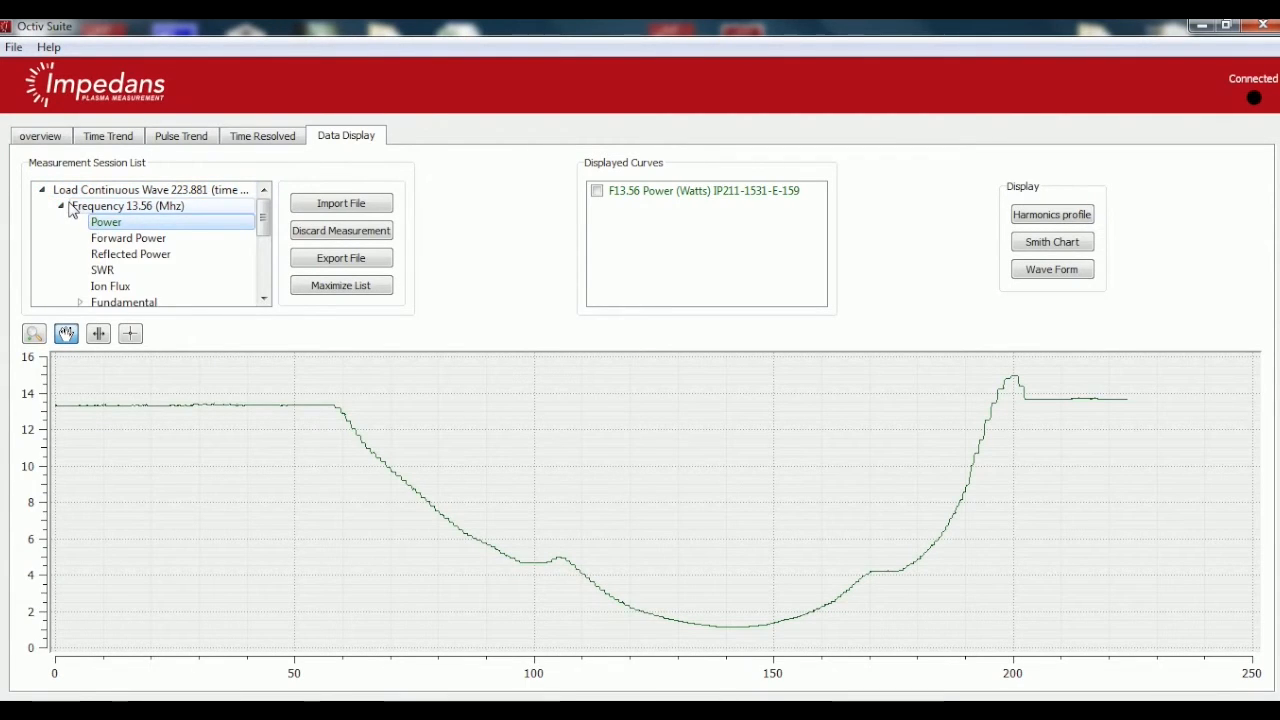
click(42, 190)
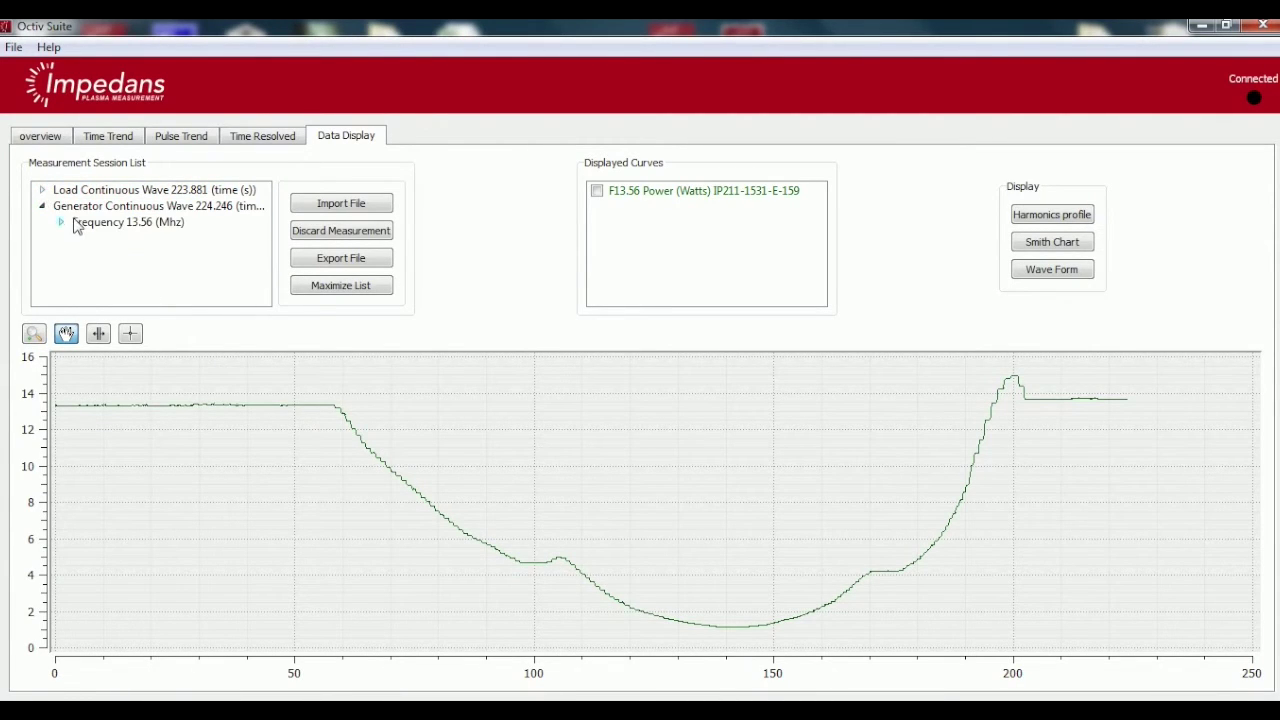
click(60, 220)
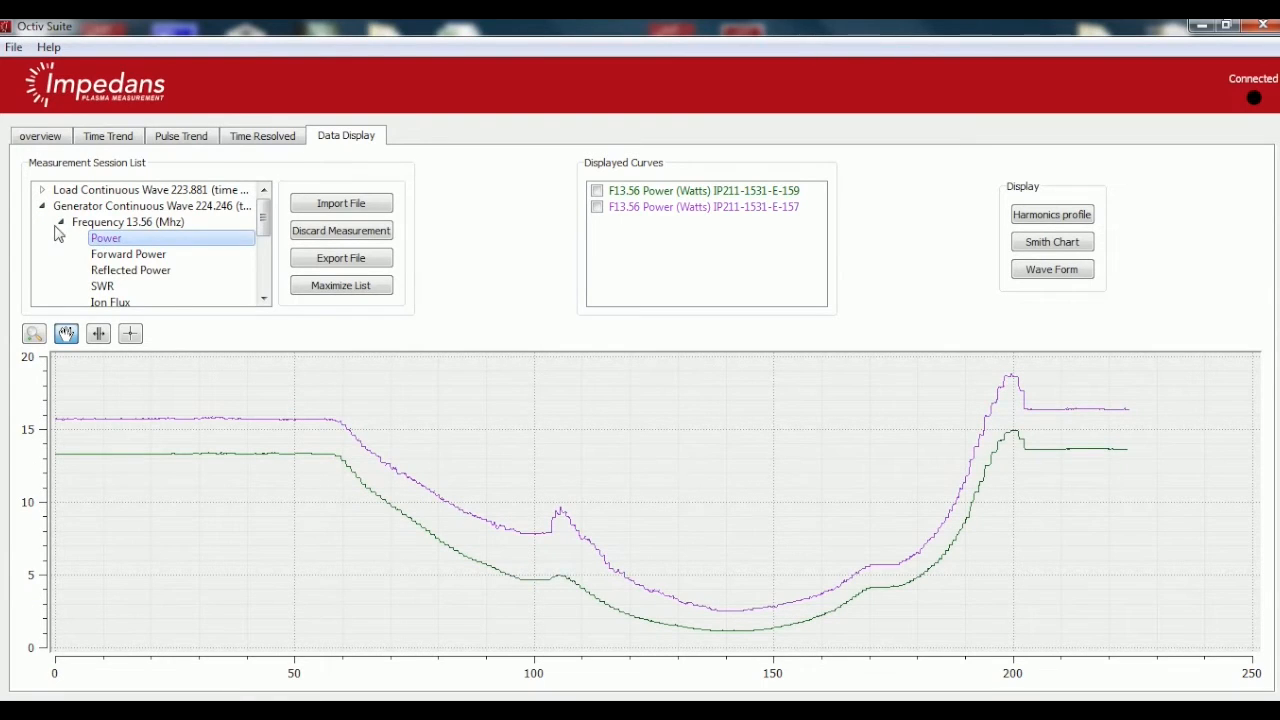
click(42, 206)
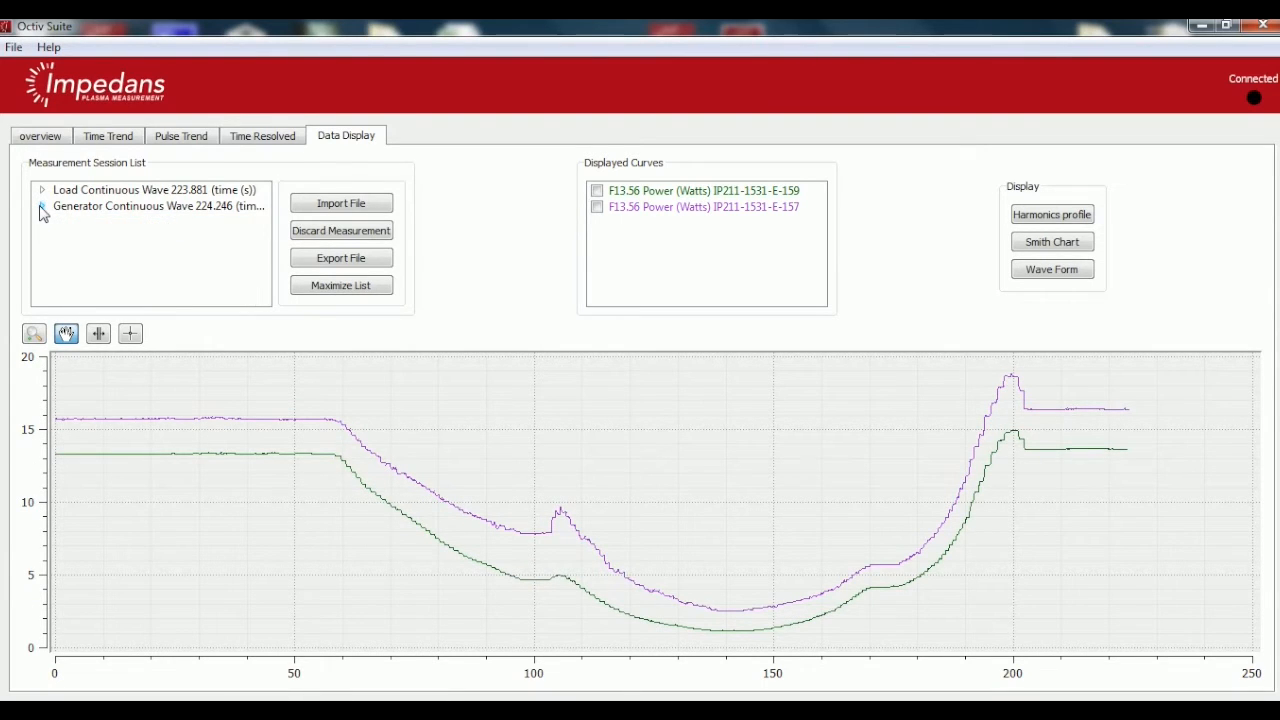
click(1052, 240)
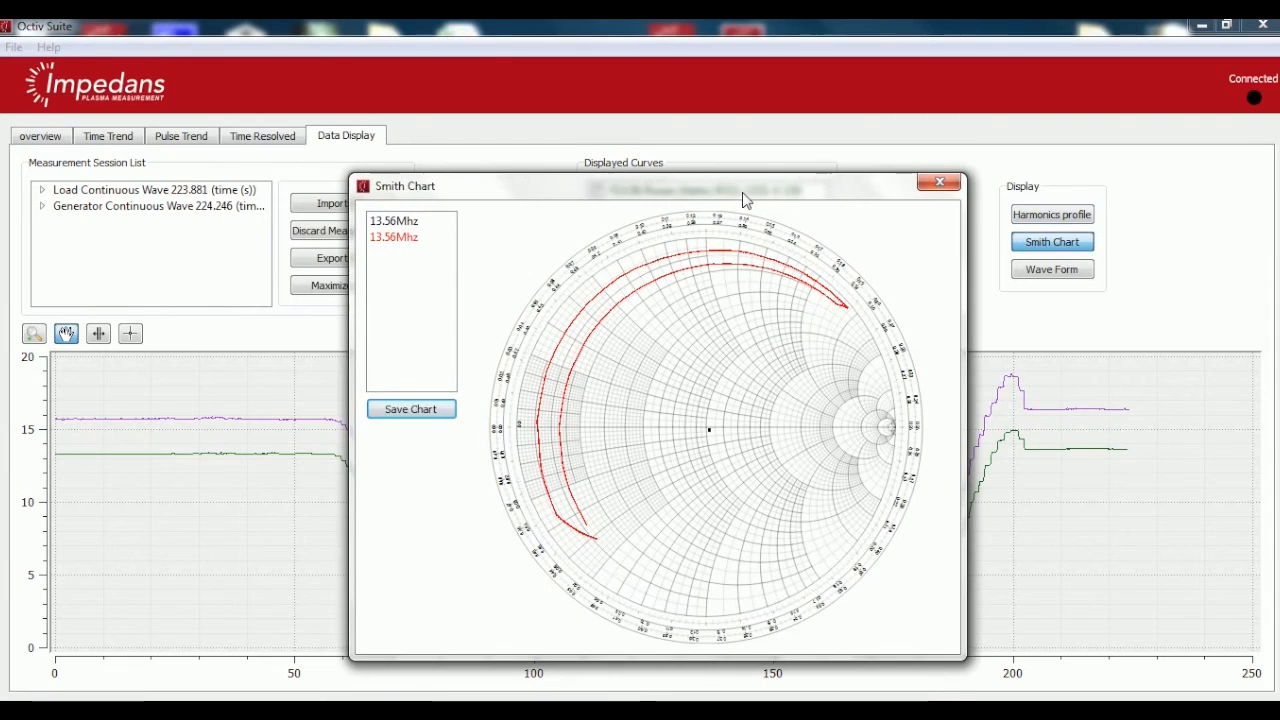